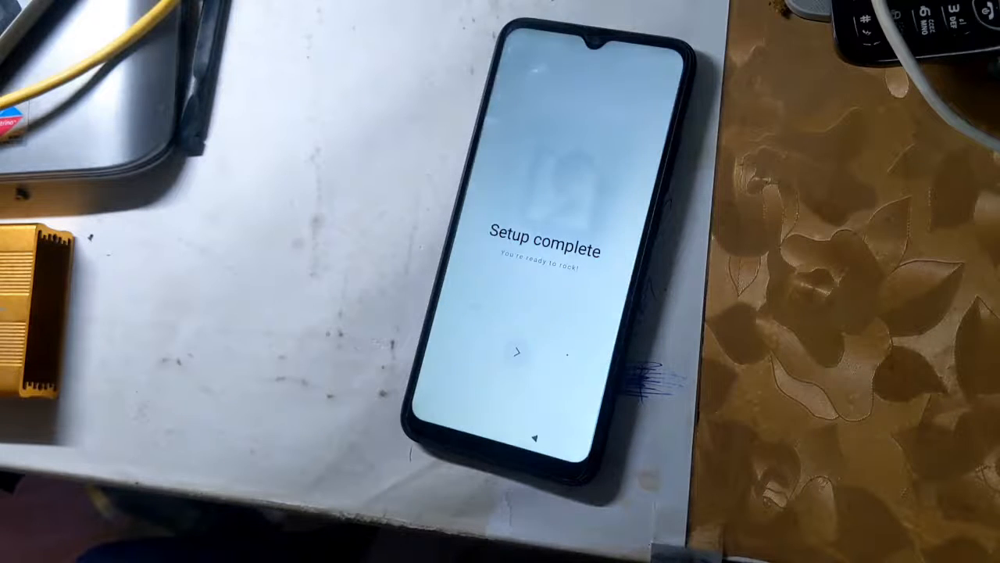
Confirm the Redmi's setup-complete screen, then return to the PC multi-tool's NVRAM/NVDATA format log.
{"action": "left_click", "coordinate": [517, 353]}
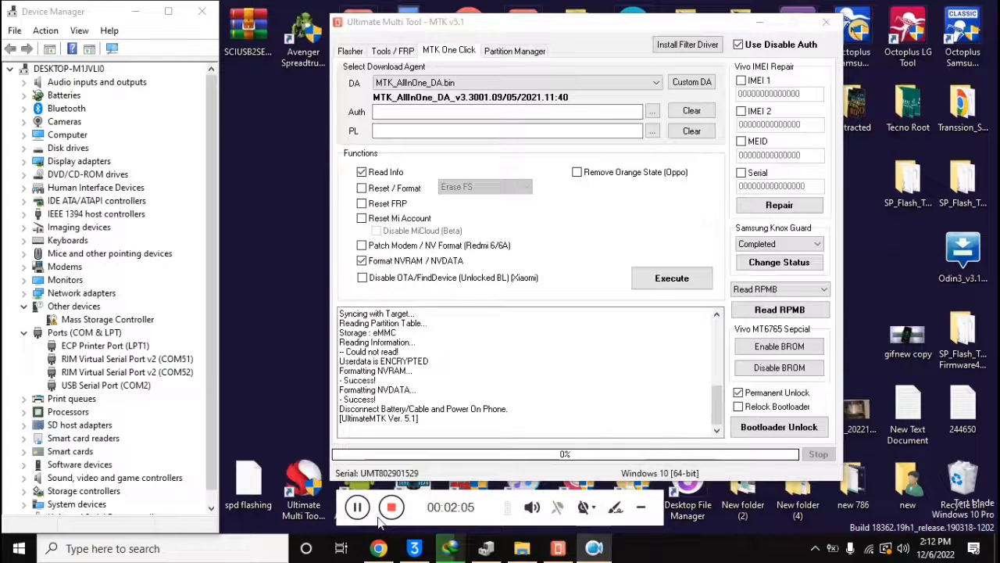
Reboot the Xiaomi Redmi 9 into META mode from Tools / FRP, then close Ultimate Multi Tool.
{"action": "left_click", "coordinate": [392, 50]}
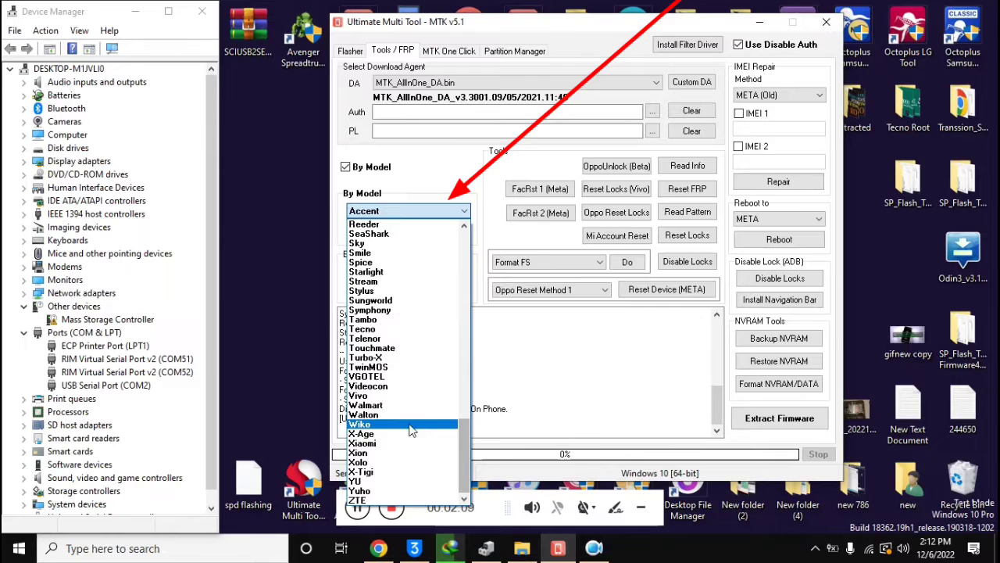
{"action": "left_click", "coordinate": [359, 443]}
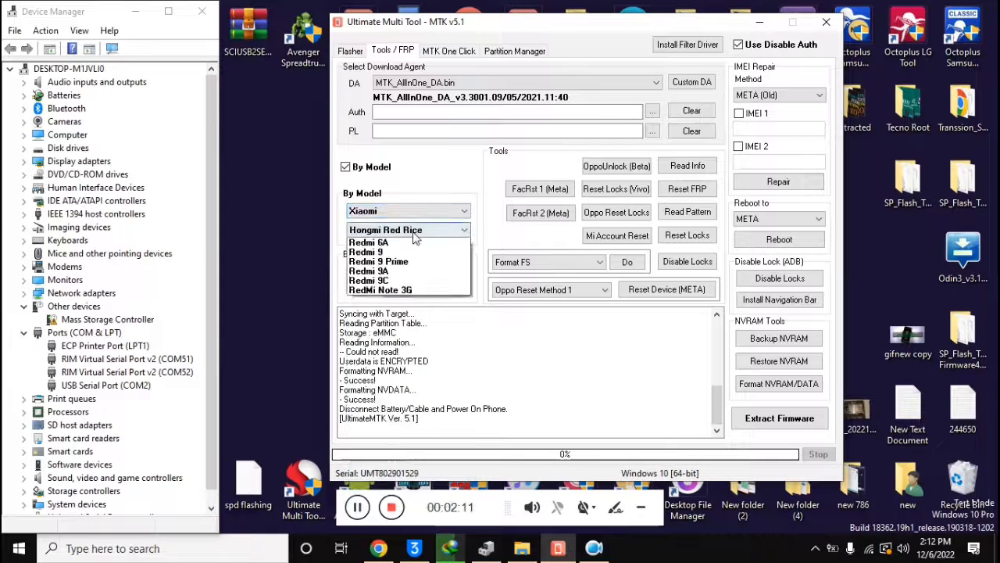
{"action": "left_click", "coordinate": [378, 251]}
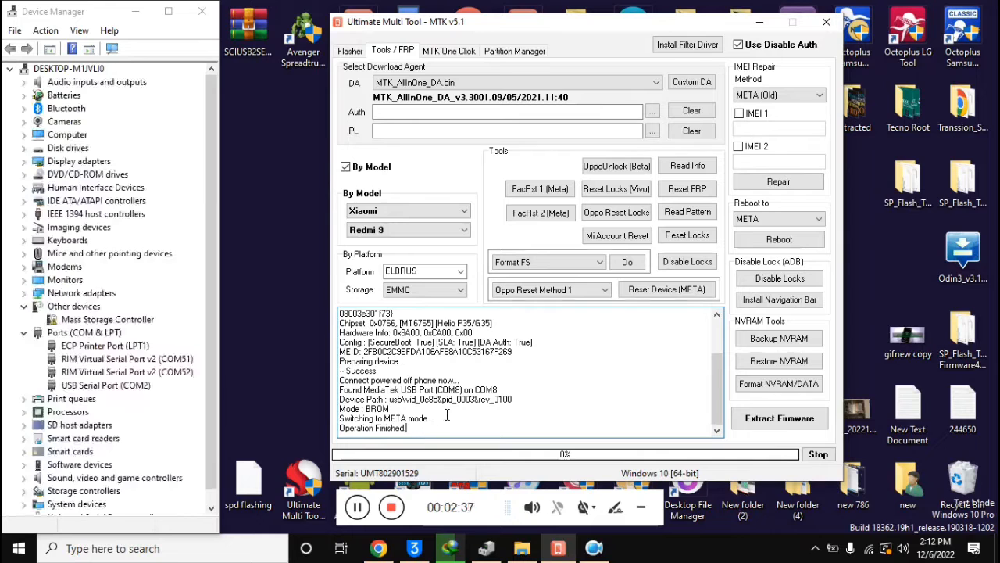
{"action": "left_click", "coordinate": [825, 22]}
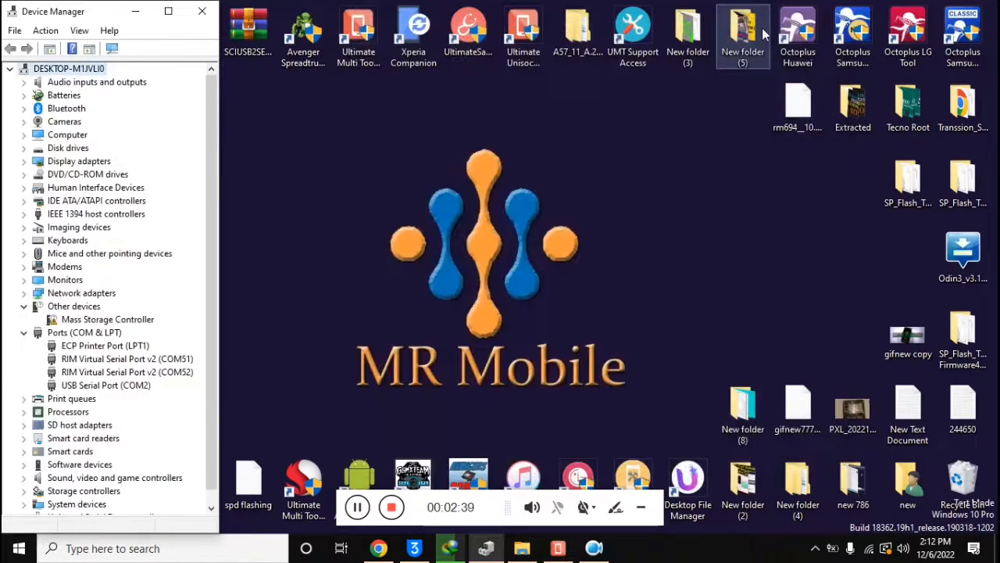
Find Maui META in the Start menu app list and launch it.
{"action": "left_click", "coordinate": [12, 547]}
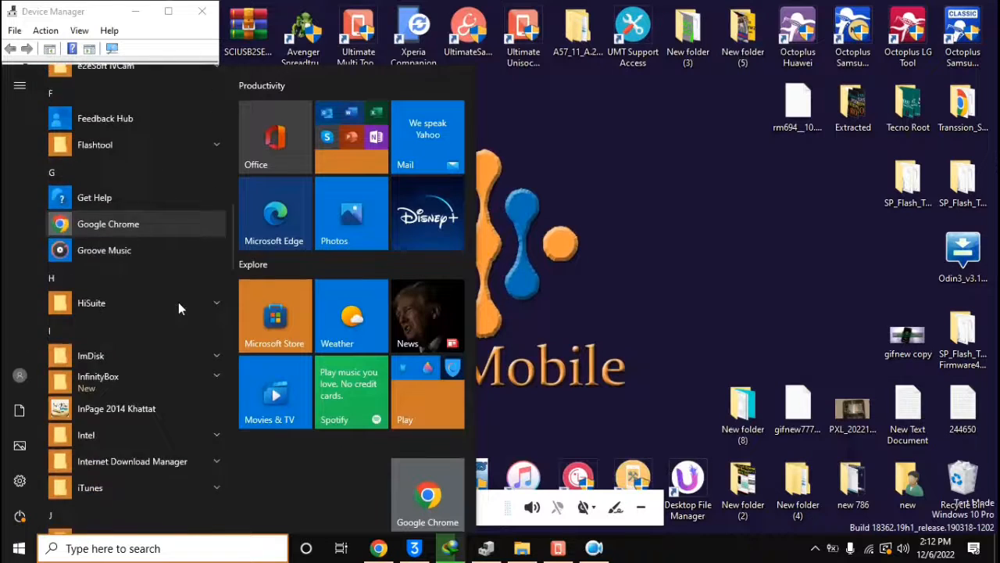
{"action": "scroll", "scroll_direction": "down", "scroll_amount": 3}
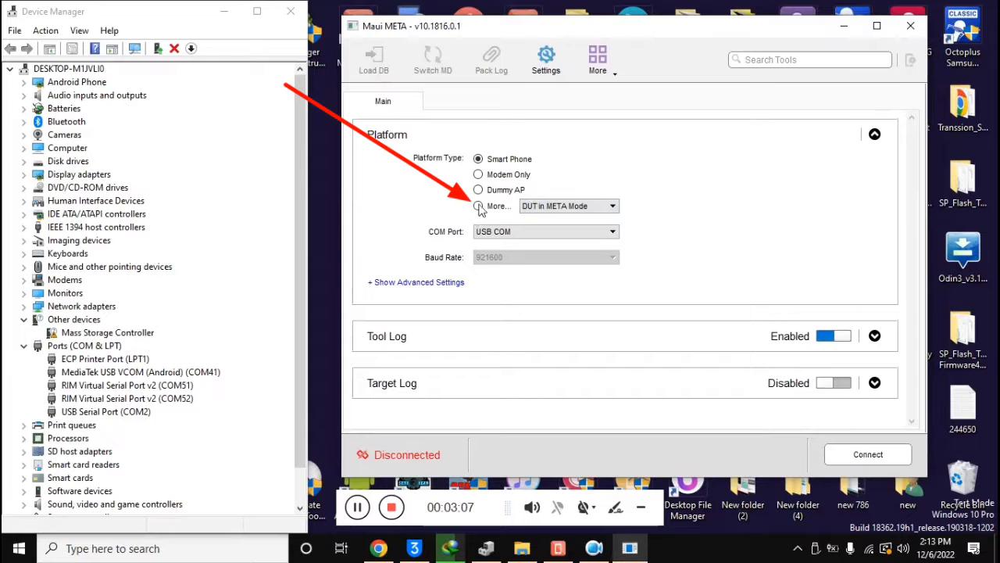
Connect to the phone using DUT in META Mode over USB COM.
{"action": "left_click", "coordinate": [477, 206]}
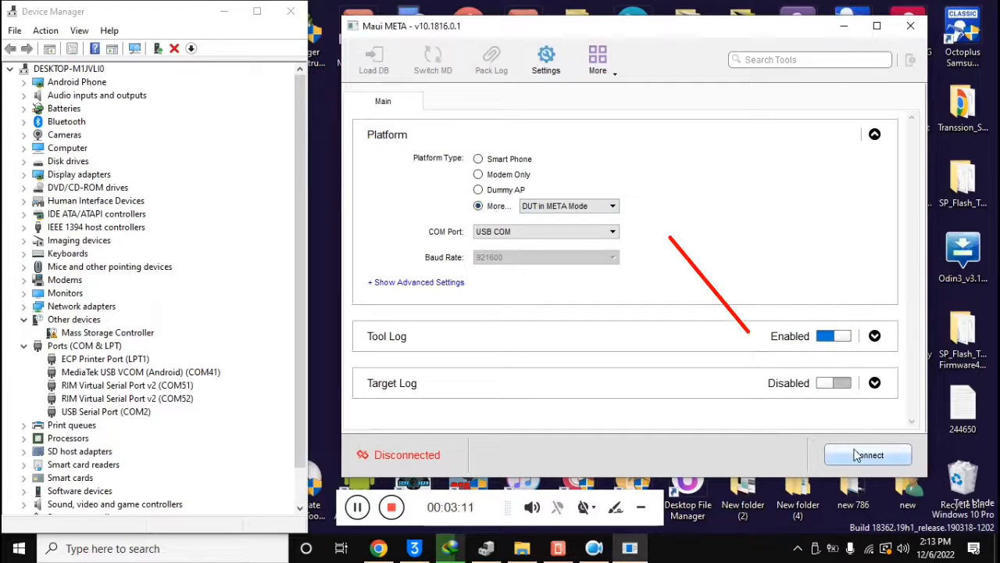
{"action": "left_click", "coordinate": [867, 454]}
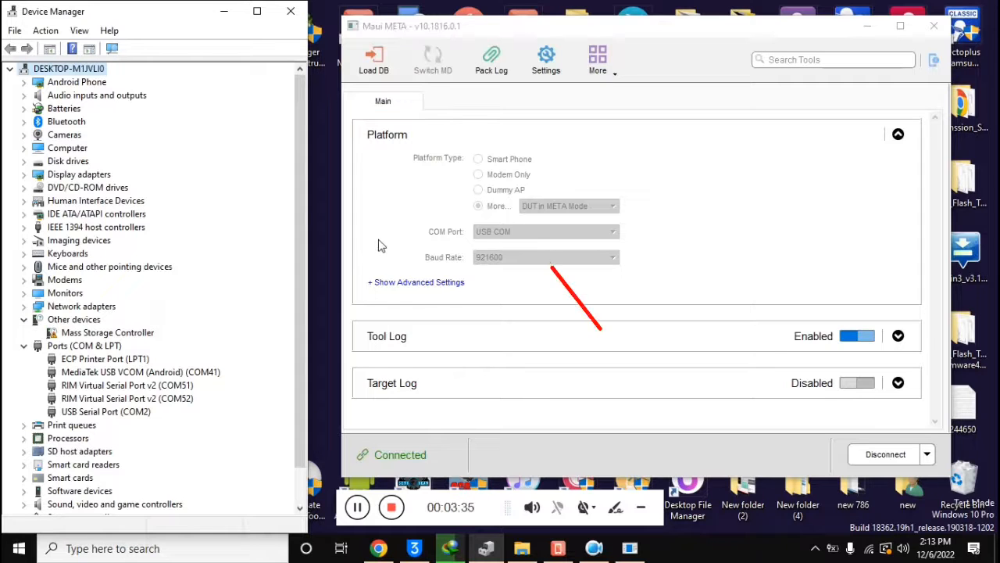
Load the modem database from the target phone and open the IMEI Download tool.
{"action": "left_click", "coordinate": [373, 58]}
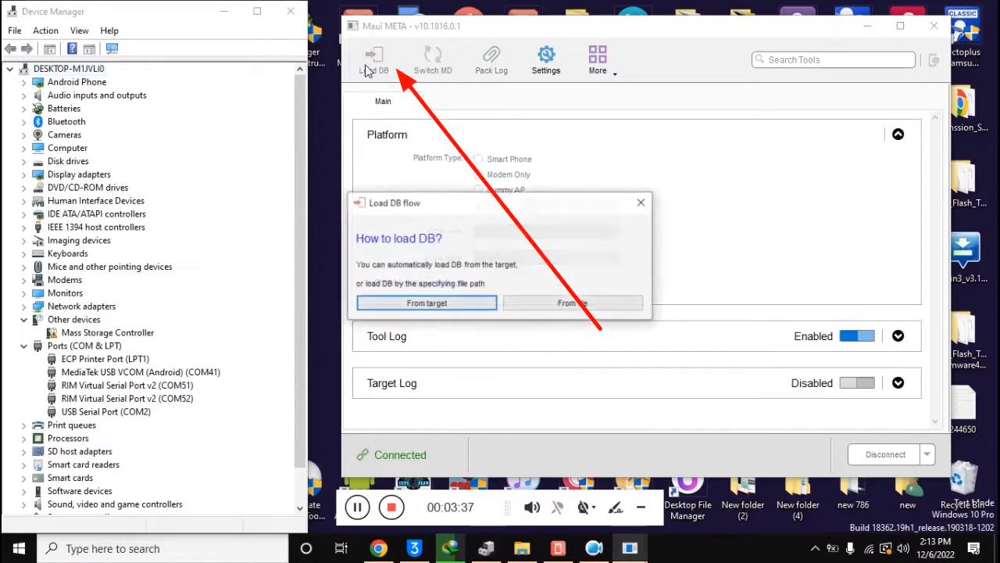
{"action": "left_click", "coordinate": [426, 302]}
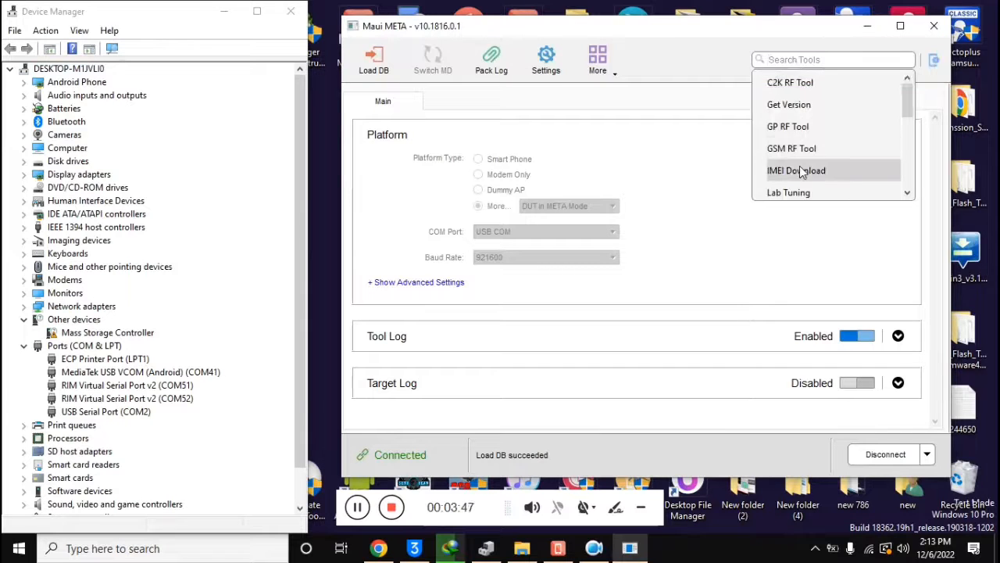
{"action": "left_click", "coordinate": [797, 170]}
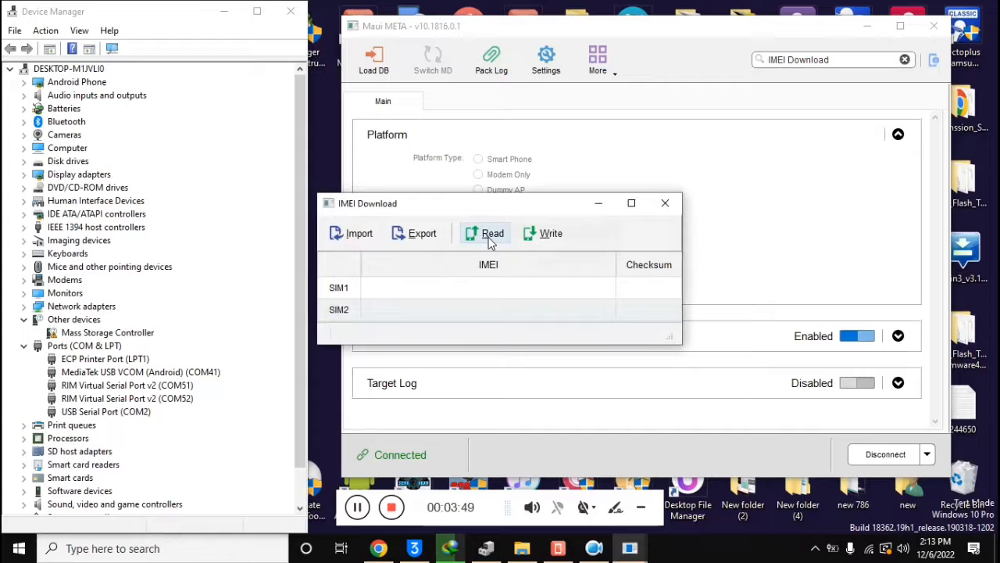
Read the IMEIs, write the new SIM2 IMEI (typed 3512) to the phone, then disconnect.
{"action": "left_click", "coordinate": [494, 232]}
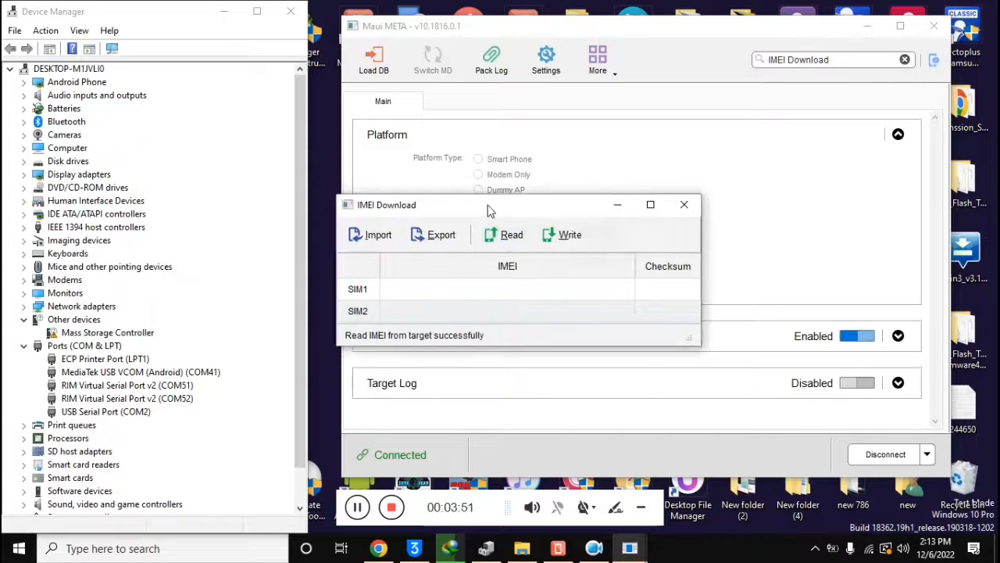
{"action": "type", "text": "3512"}
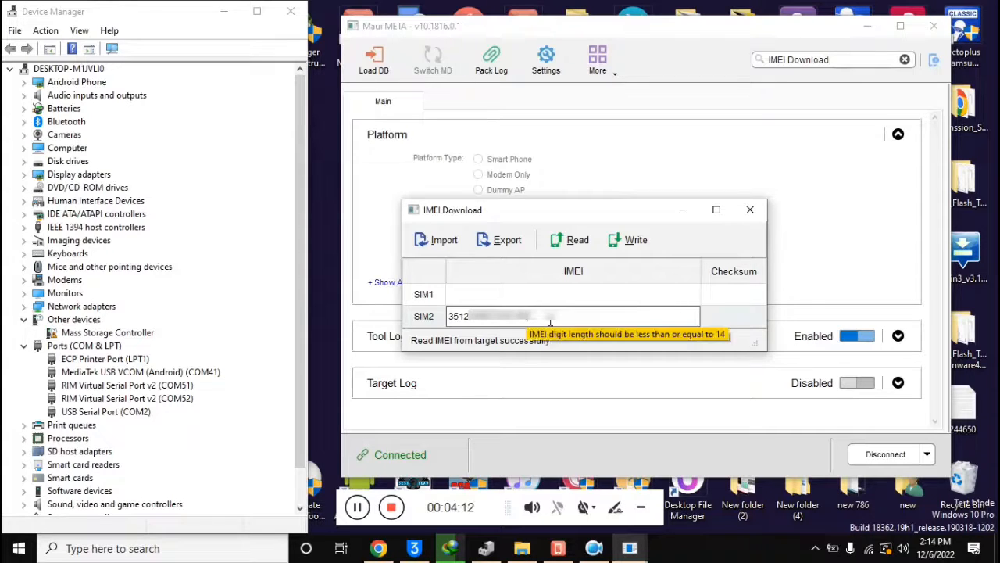
{"action": "mouse_move", "coordinate": [551, 397]}
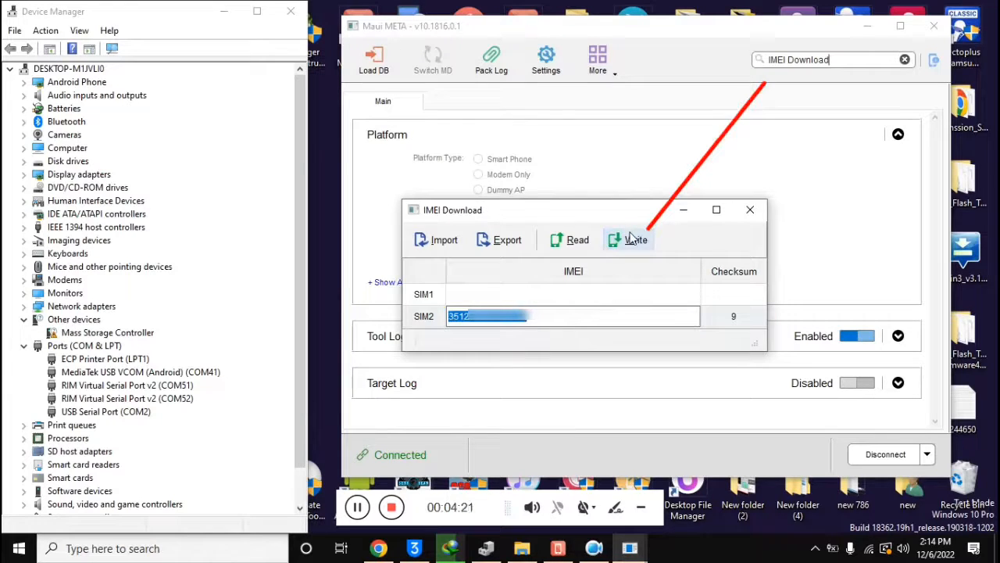
{"action": "left_click", "coordinate": [627, 240]}
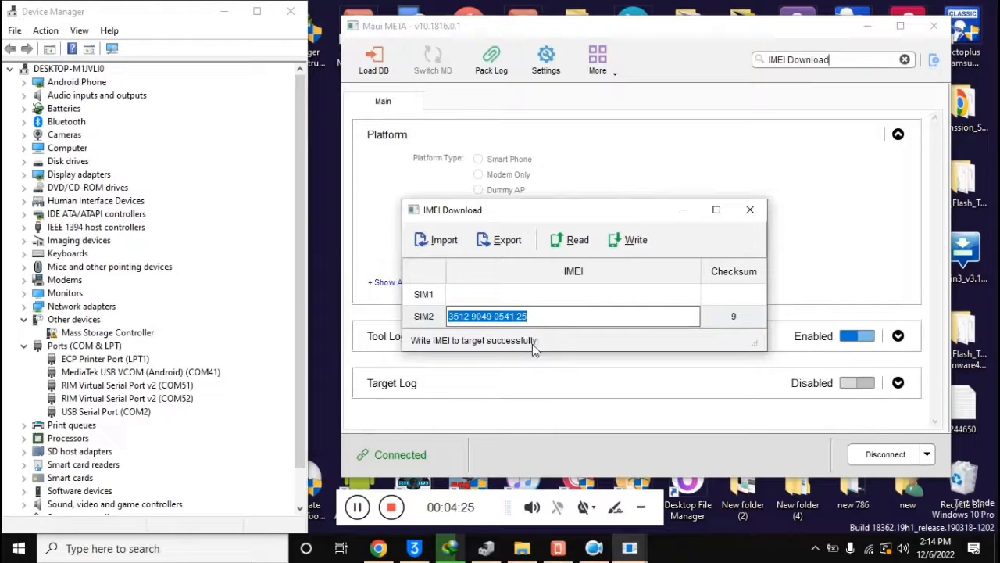
{"action": "mouse_move", "coordinate": [751, 209]}
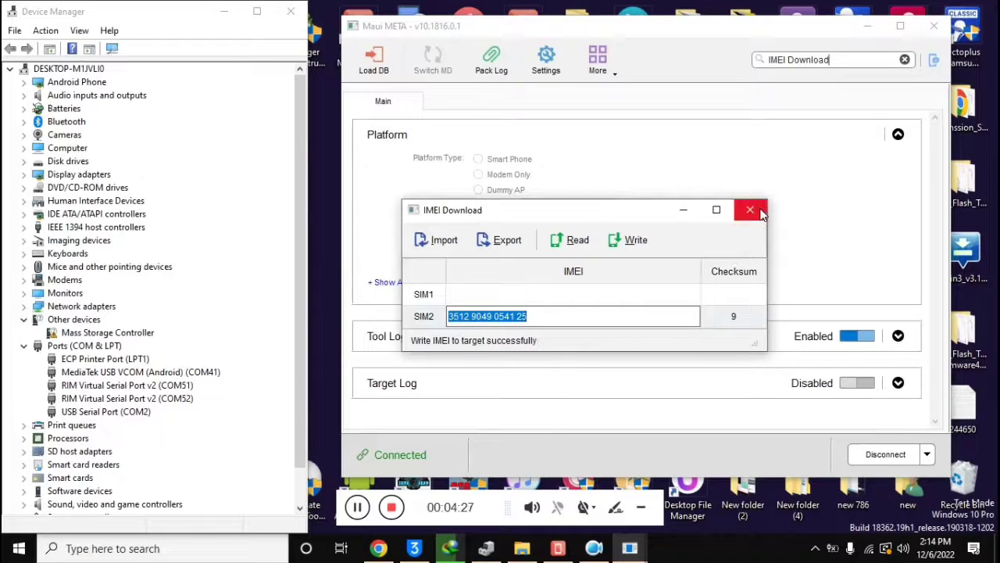
{"action": "left_click", "coordinate": [750, 210]}
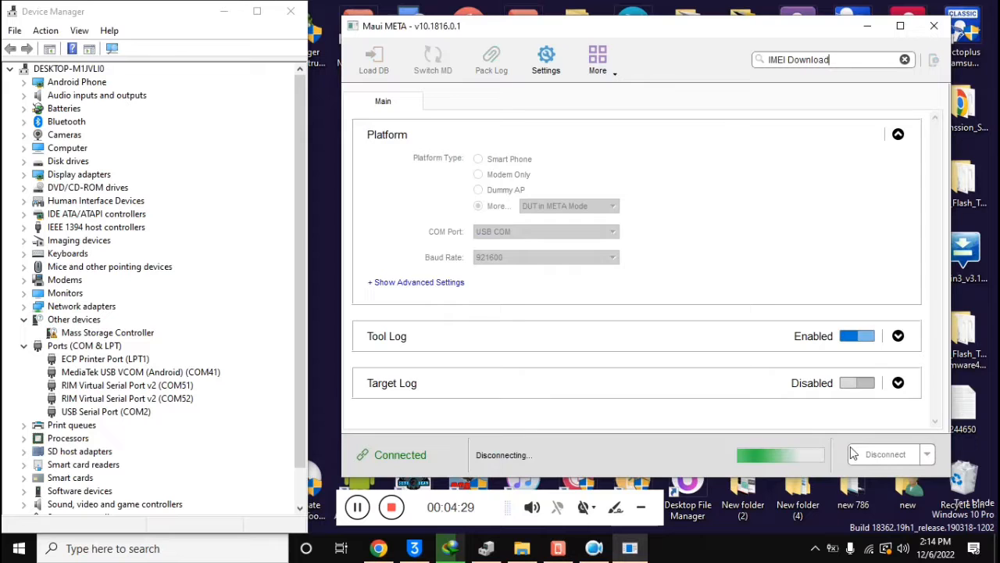